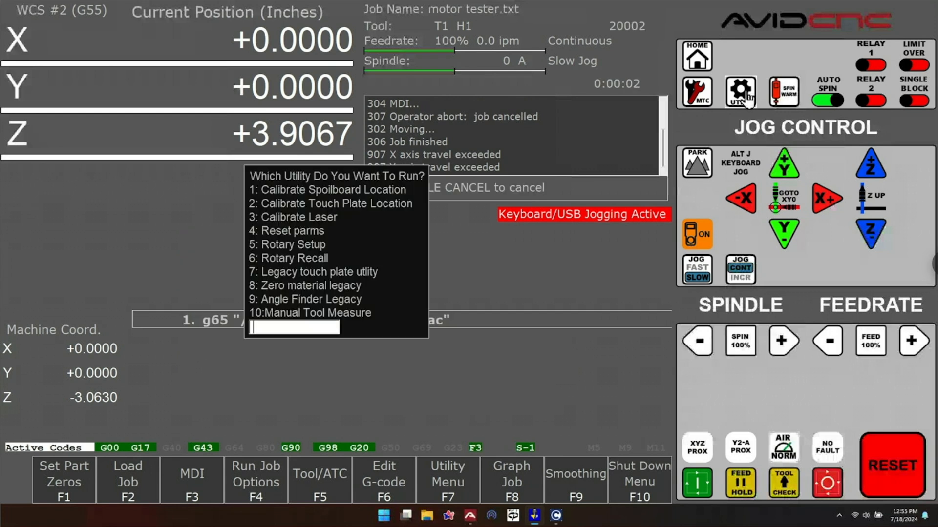
Step: Choose utility 2, Calibrate Touch Plate Location, from the utility menu
type("2")
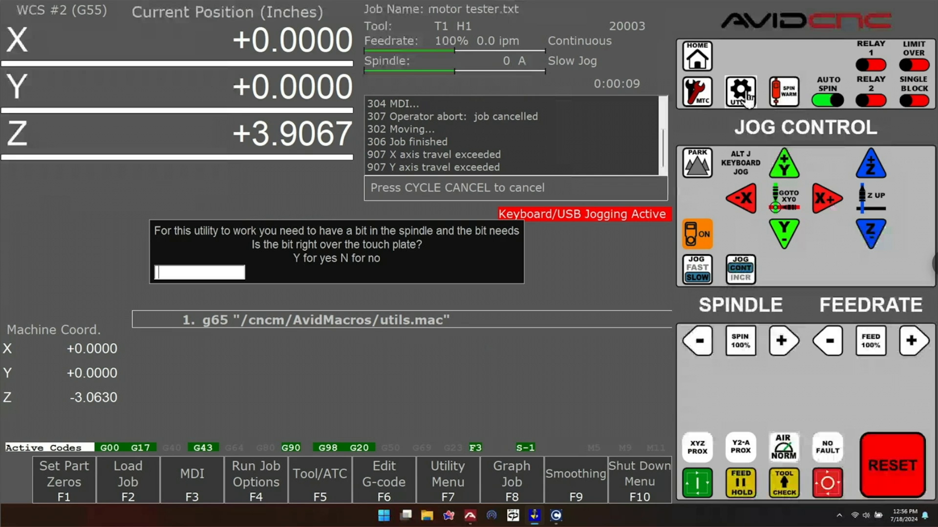
Step: Confirm with Y that the bit sits over the touch plate and run the probe
type("y")
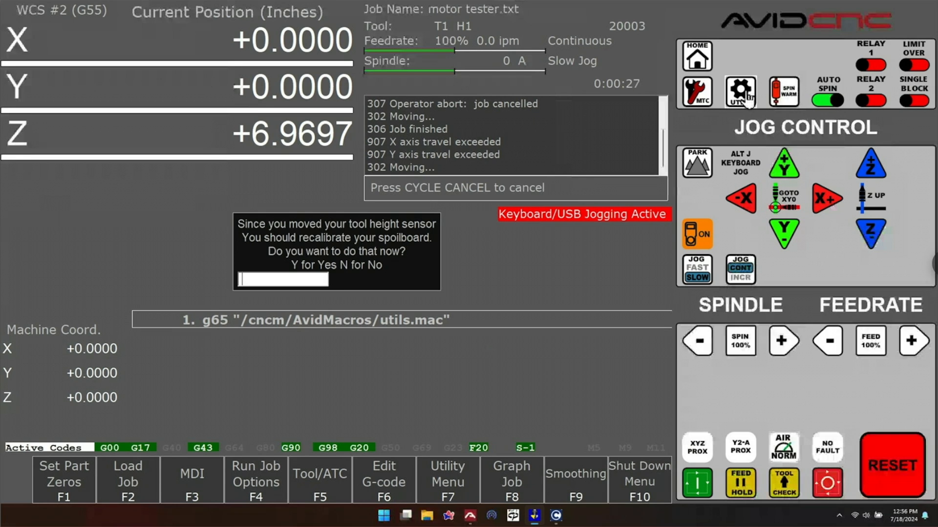
Step: Answer Y to recalibrate the spoilboard and let the routine finish
type("y")
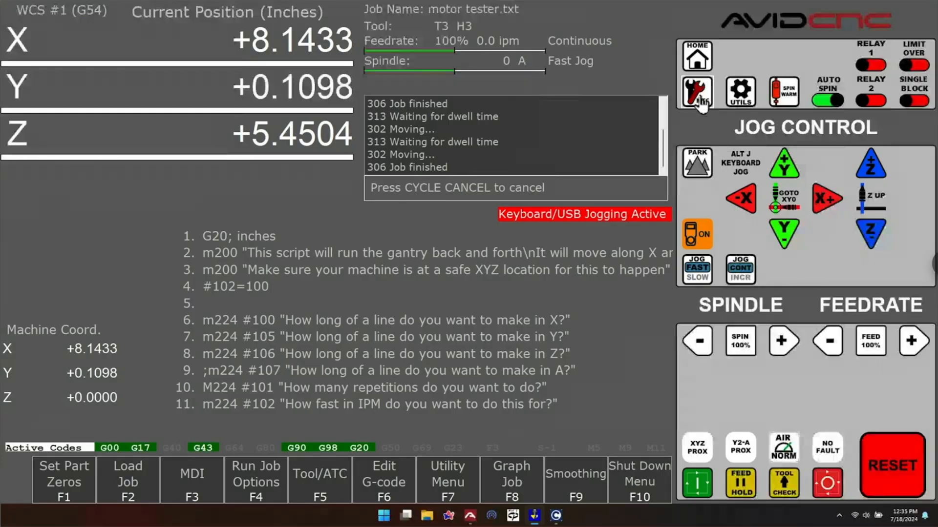
Step: Start a manual tool change for tool 1 with a .25 diameter
left_click(696, 92)
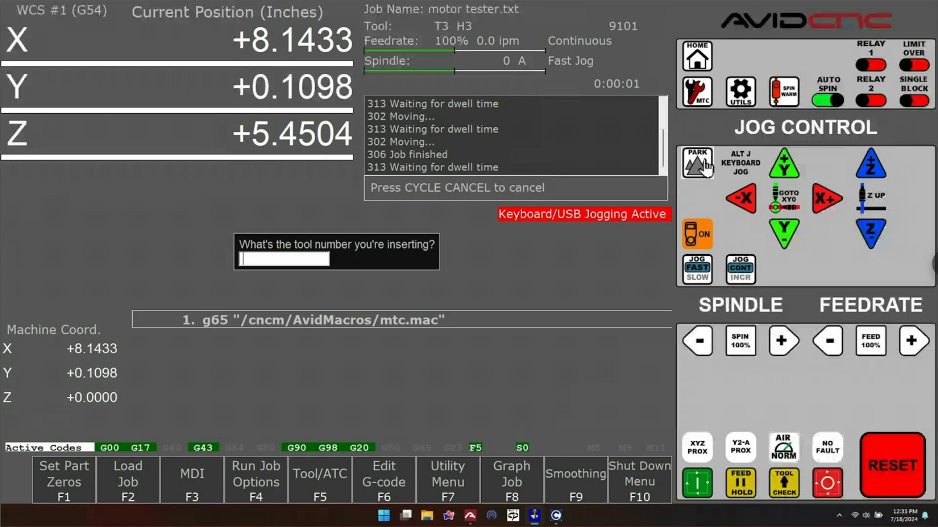
type("1")
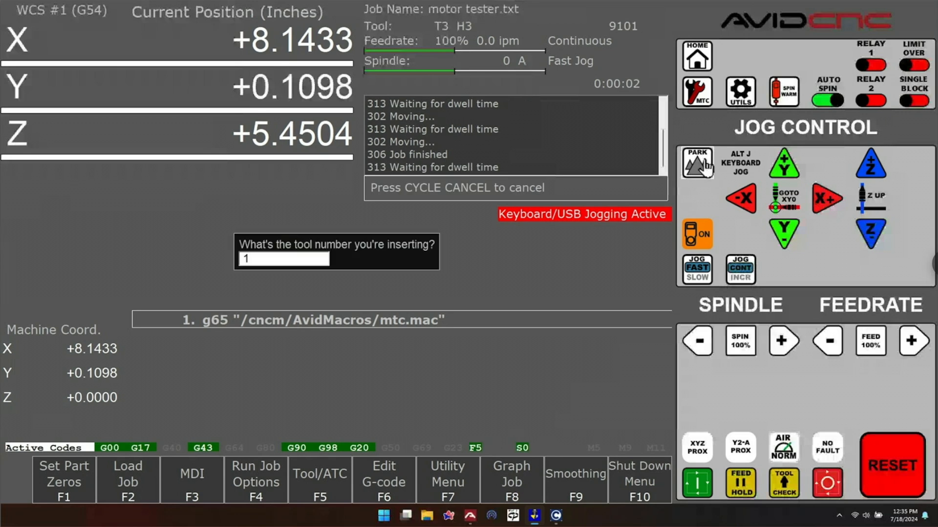
key("enter")
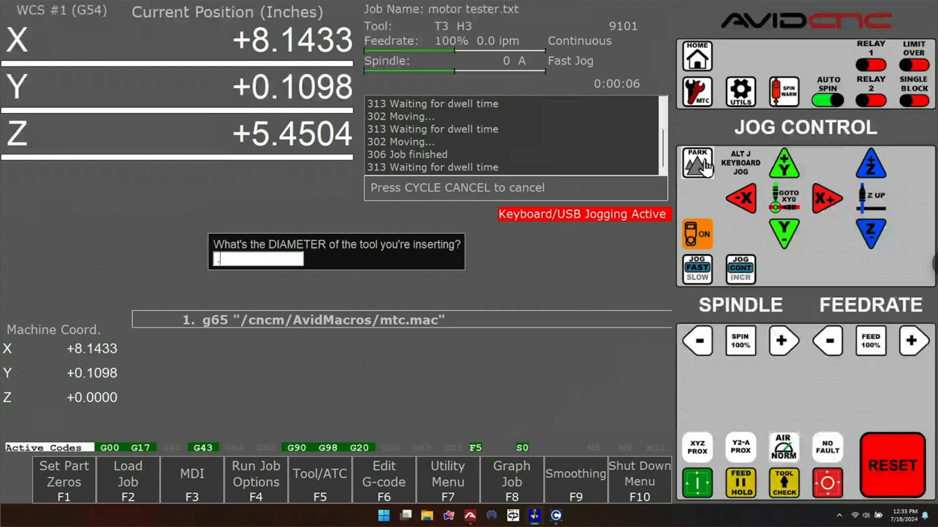
type(".25")
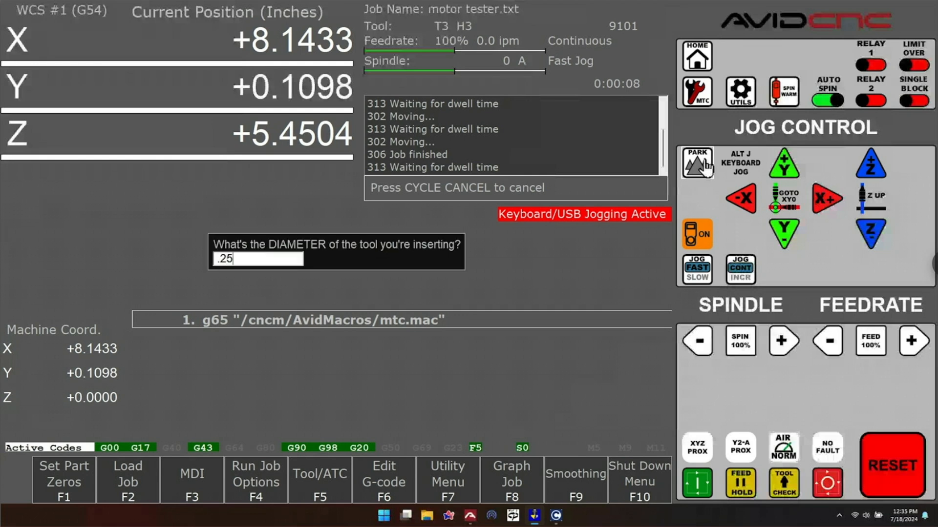